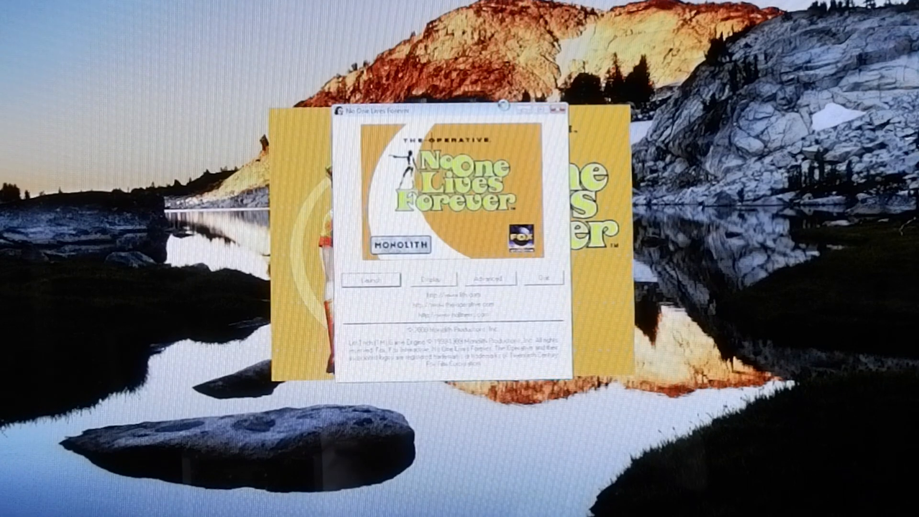
# Step: Launch No One Lives Forever from its launcher to reach the main menu
pyautogui.click(370, 279)
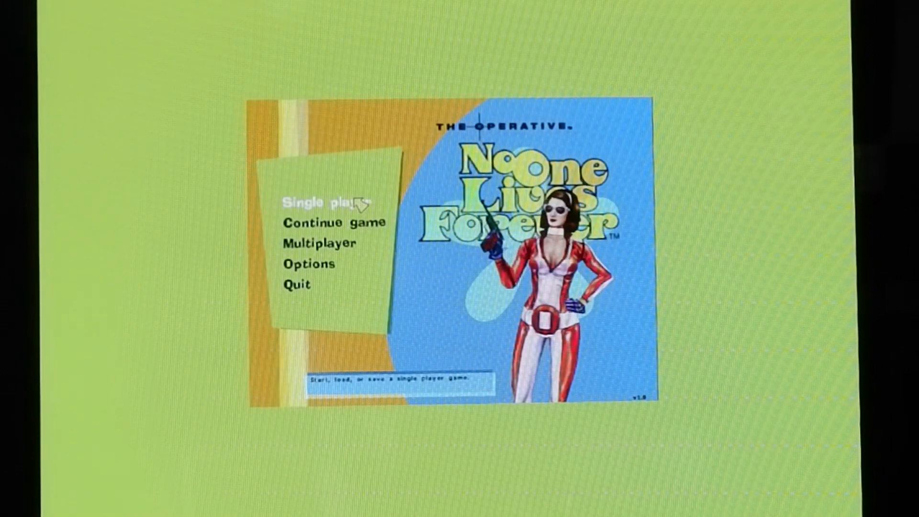
# Step: Begin a single-player mission on Hard difficulty, reaching the Misfortune in Morocco briefing
pyautogui.click(325, 204)
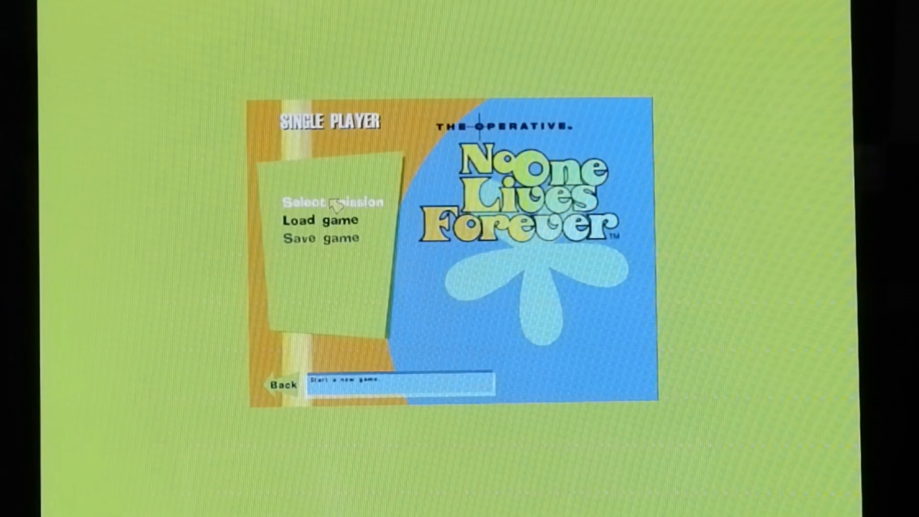
pyautogui.click(339, 202)
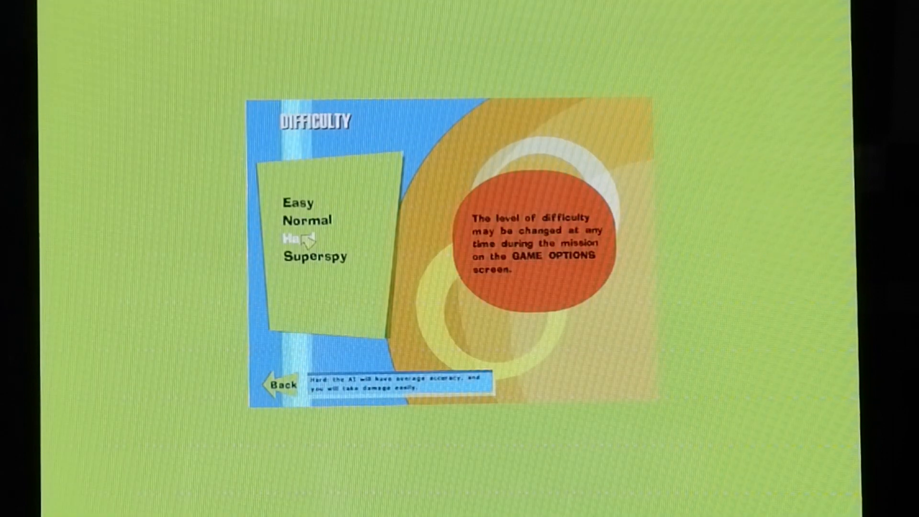
pyautogui.click(300, 239)
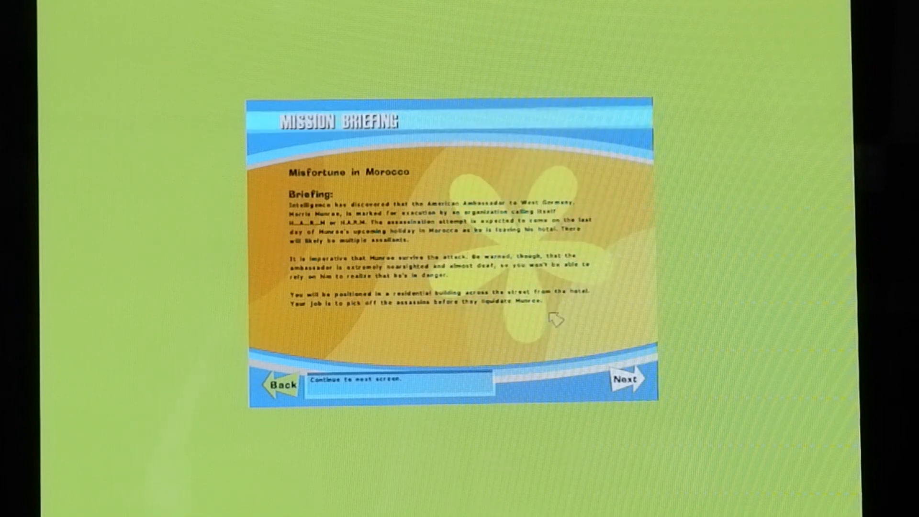
# Step: Proceed past the briefing and fire the sniper rifle at the courtyard from the rooftop
pyautogui.click(628, 379)
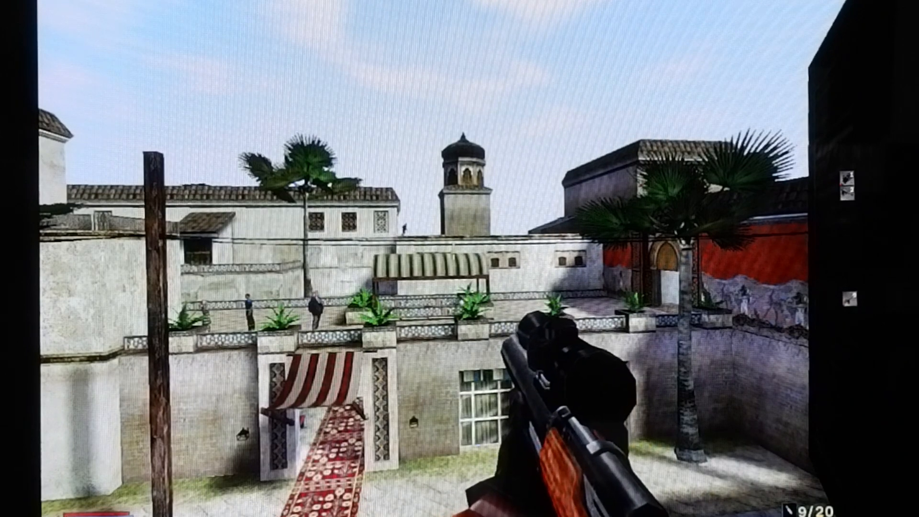
pyautogui.click(459, 258)
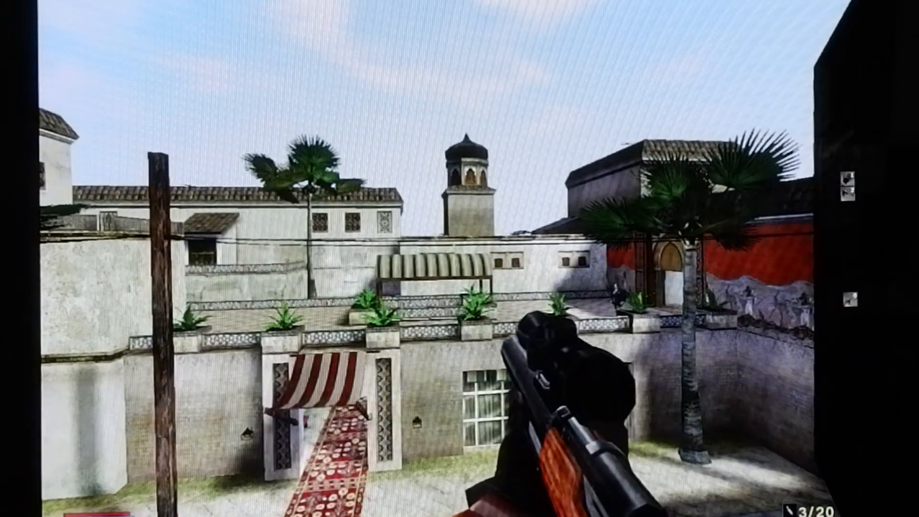
# Step: Pause the mission and choose Quit, bringing up the quit confirmation prompt
pyautogui.press('Escape')
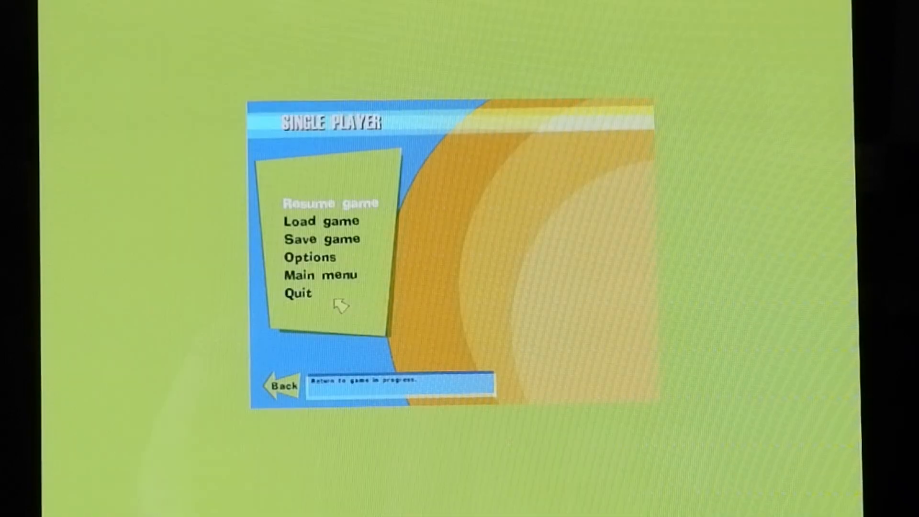
pyautogui.click(298, 293)
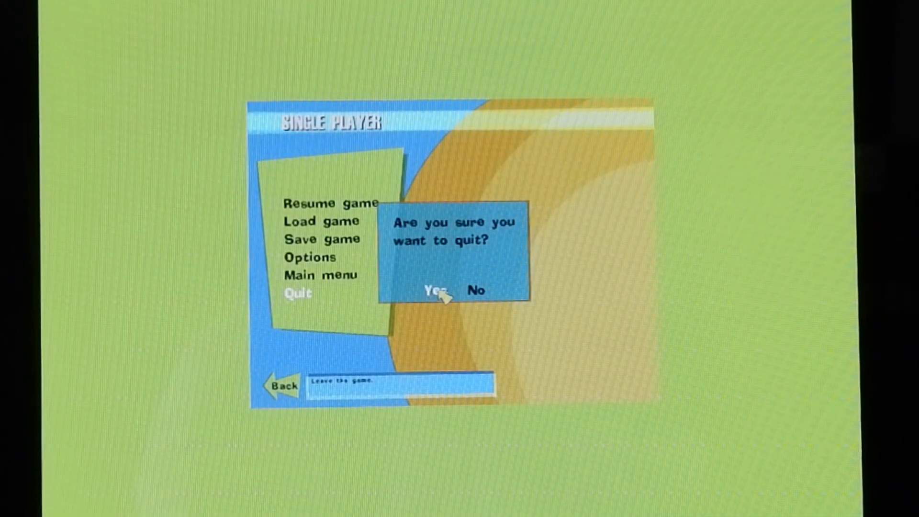